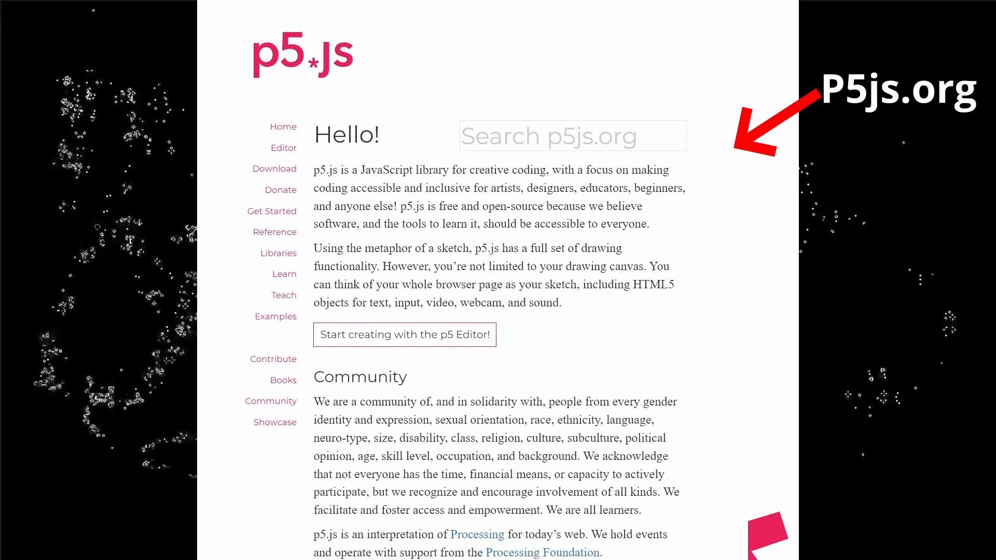
scroll("down", 3)
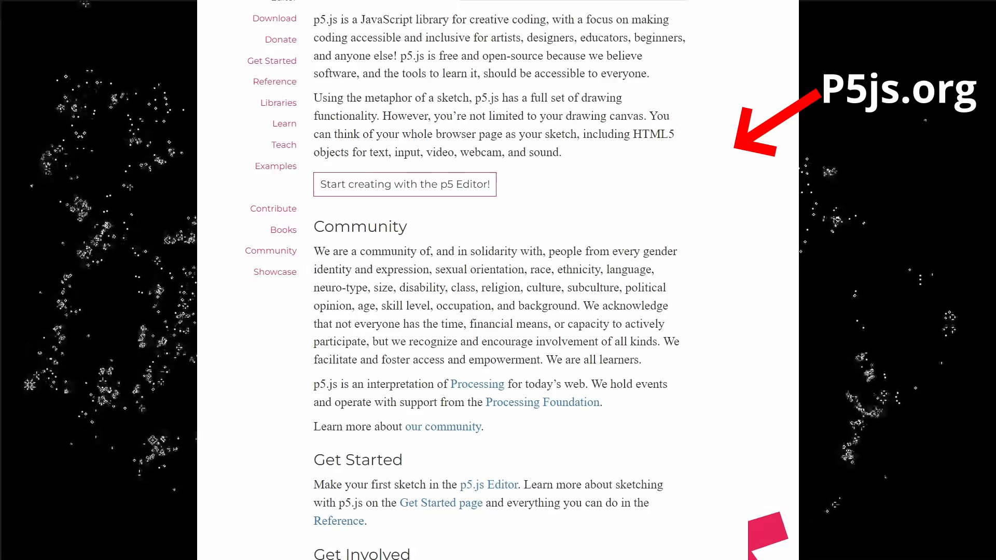
scroll("down", 3)
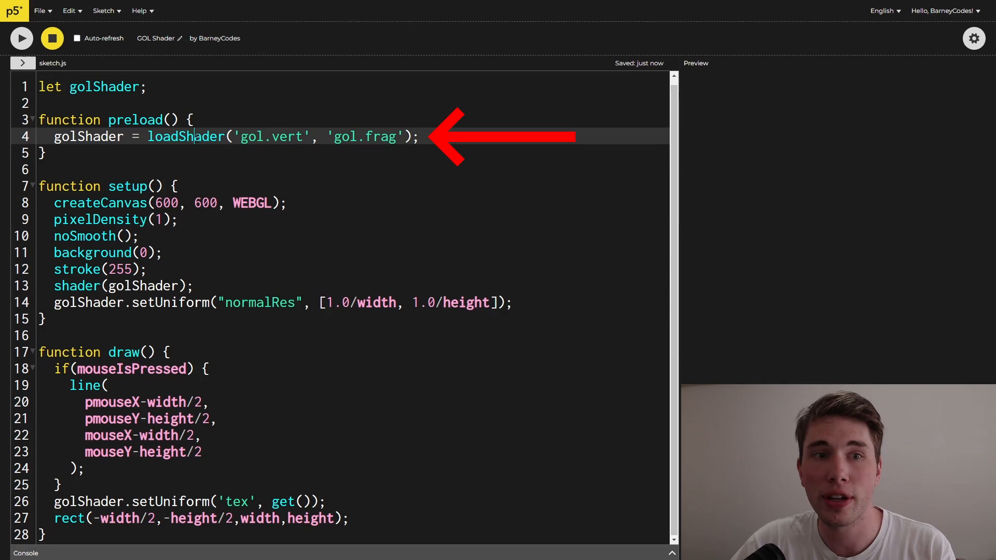
double_click(270, 136)
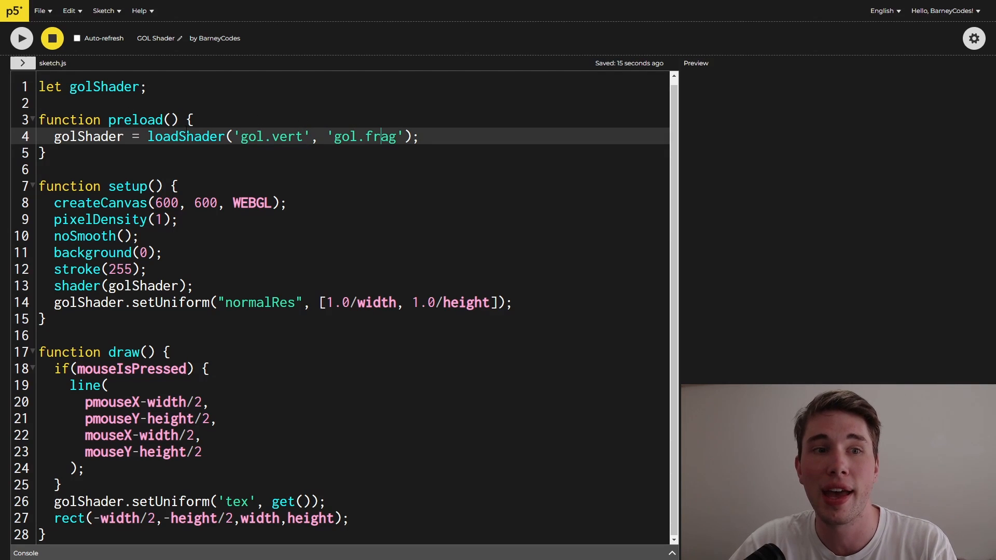
double_click(88, 135)
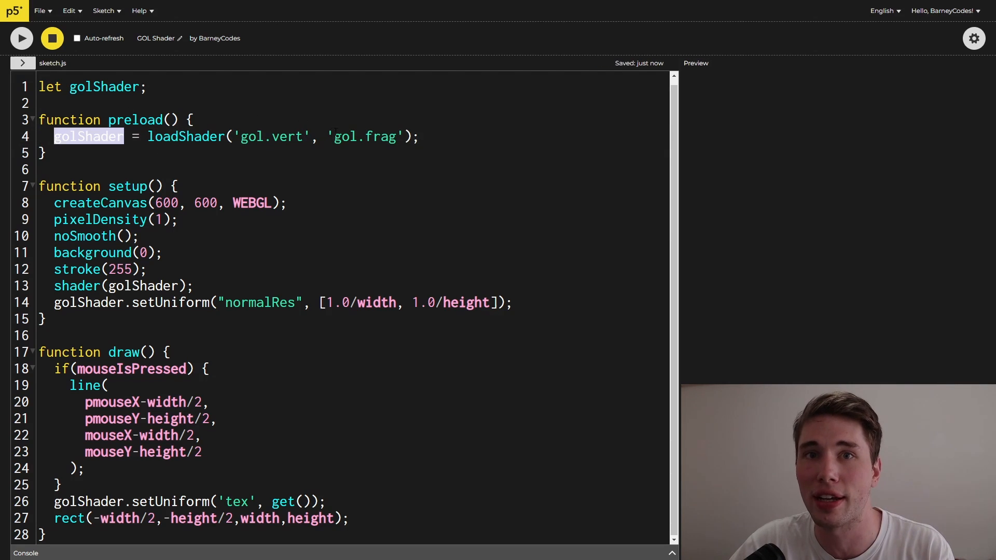
left_click(189, 119)
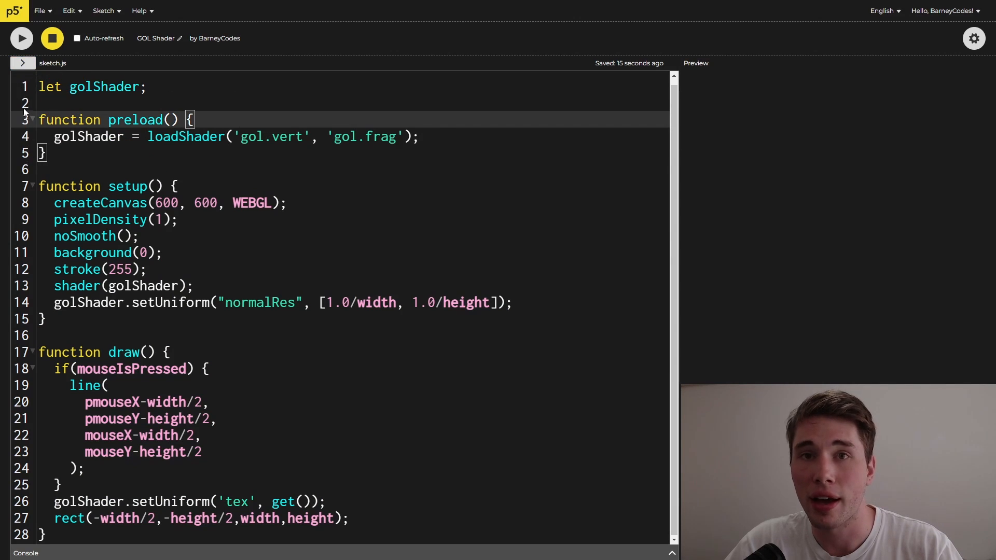
left_click(23, 63)
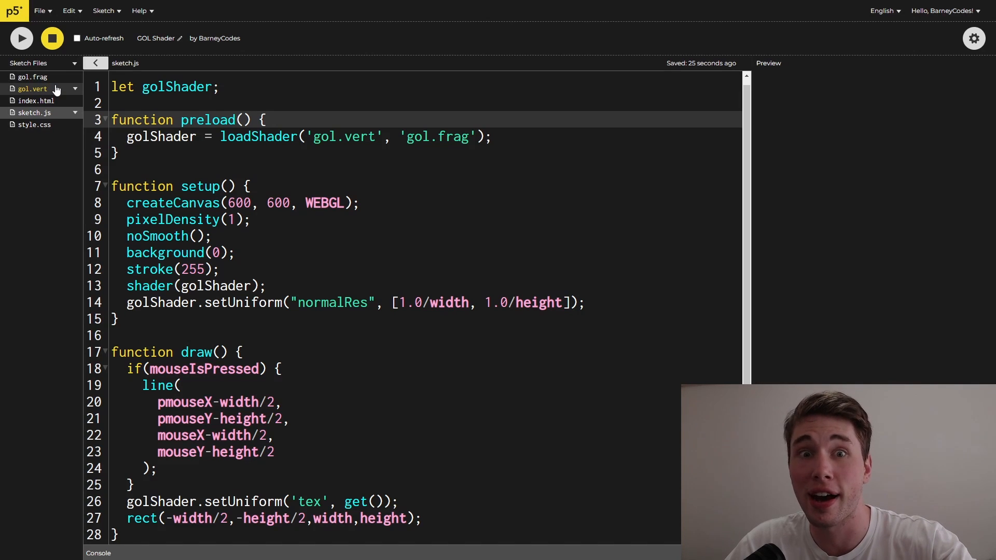
left_click(95, 62)
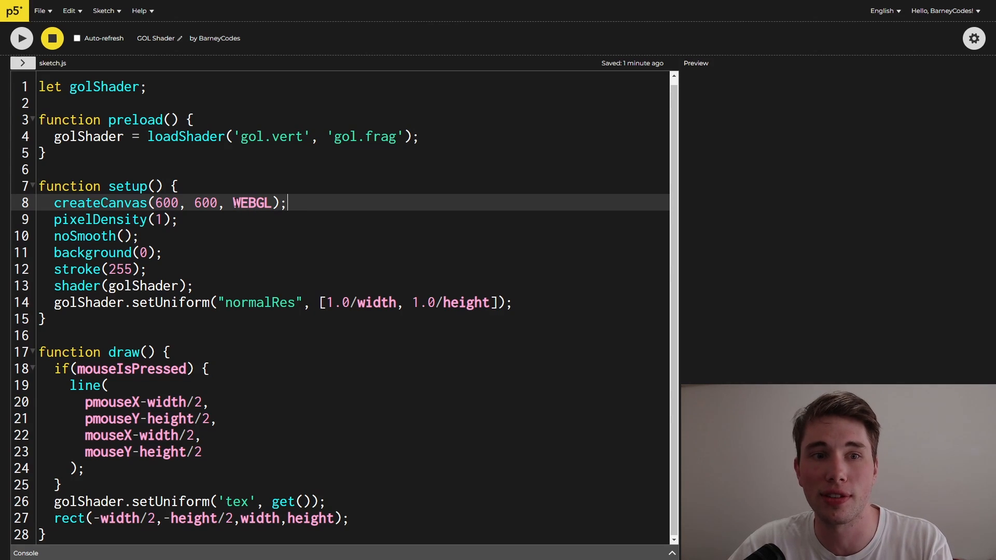
left_click(180, 219)
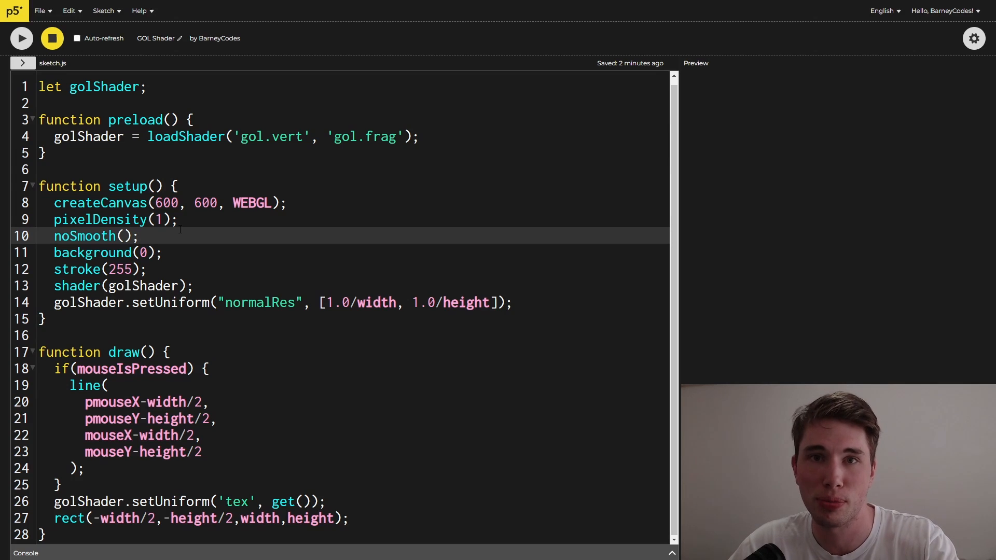
left_click(163, 253)
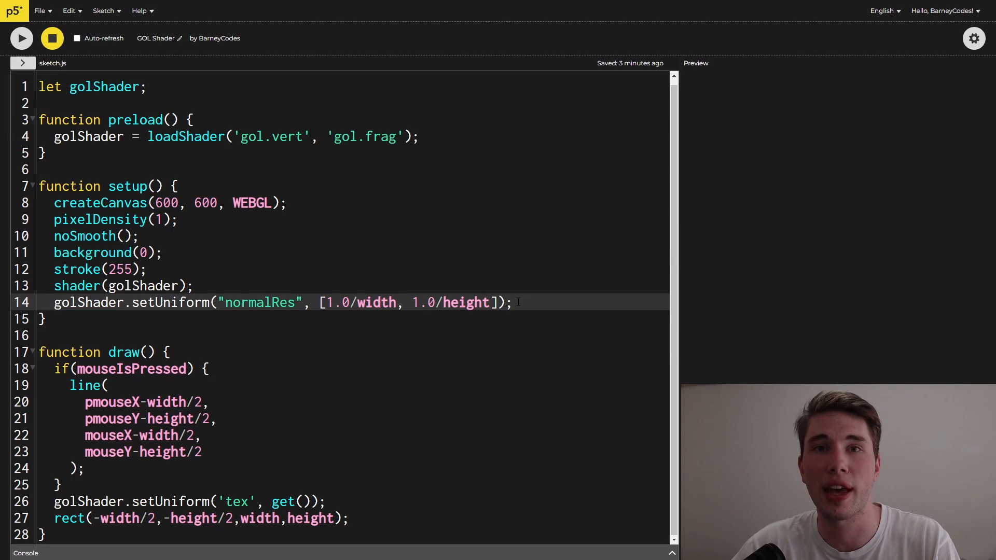
left_click(20, 37)
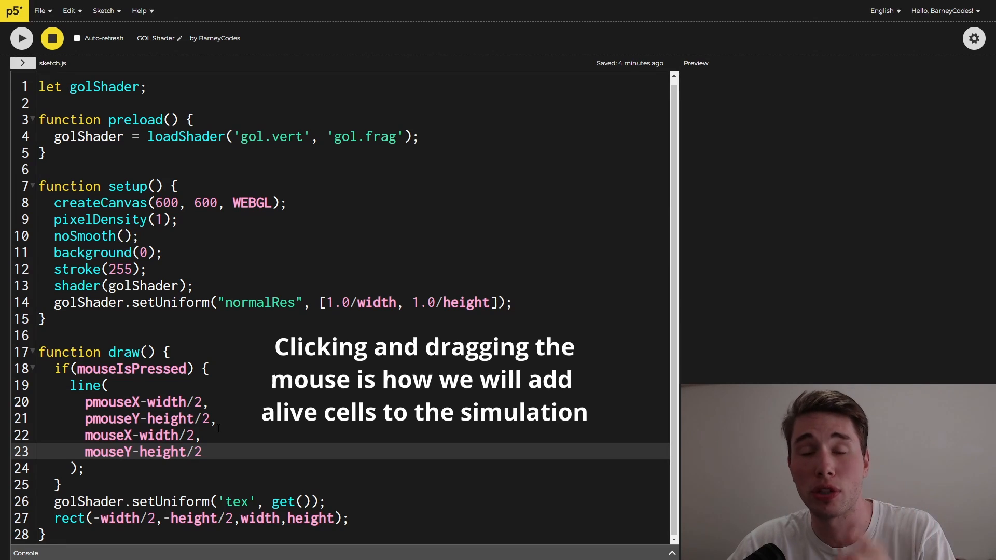
left_click(398, 501)
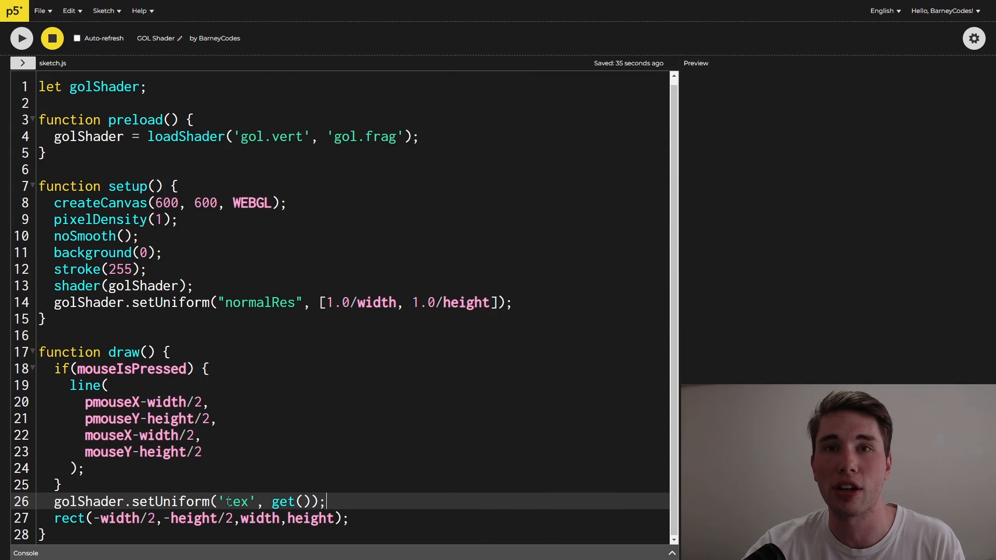
left_click(348, 519)
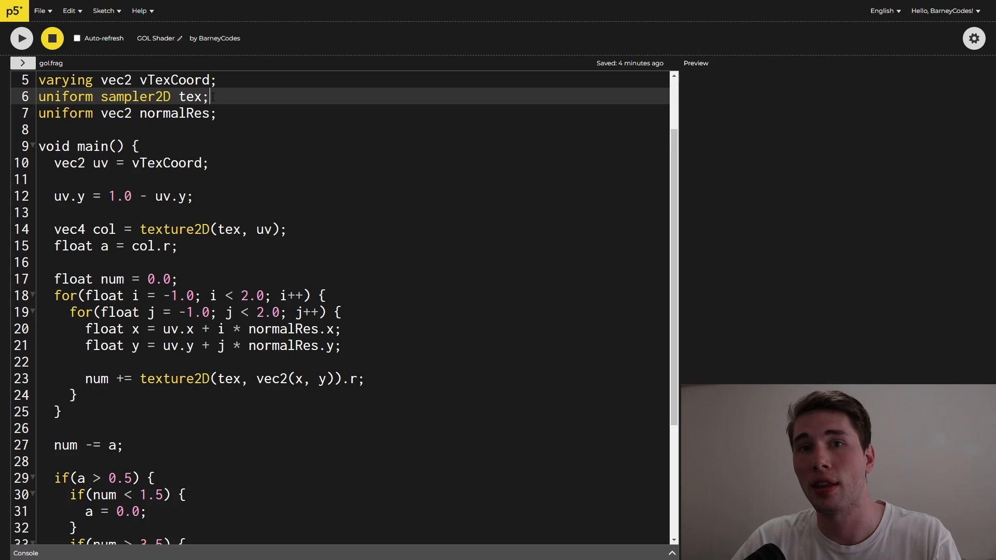
double_click(173, 113)
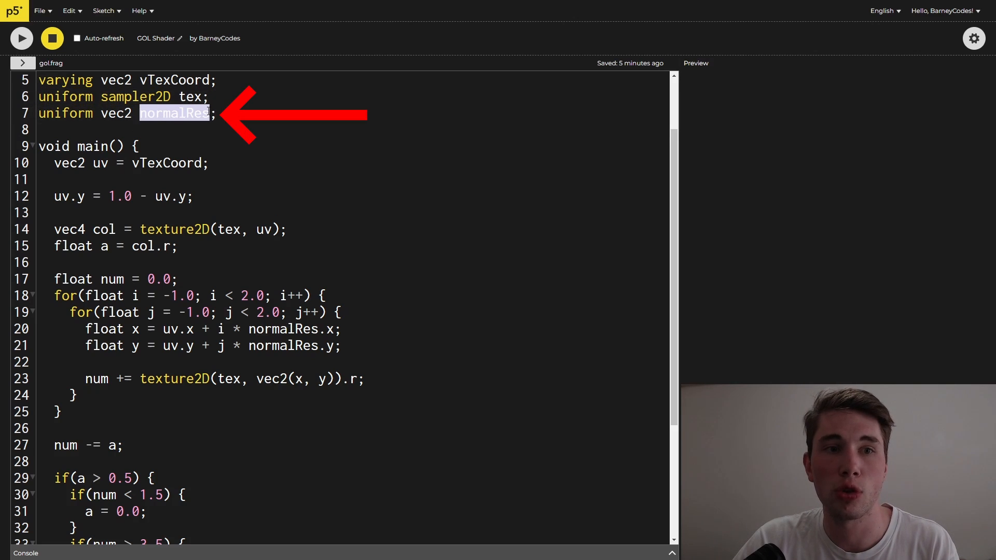
left_click(219, 113)
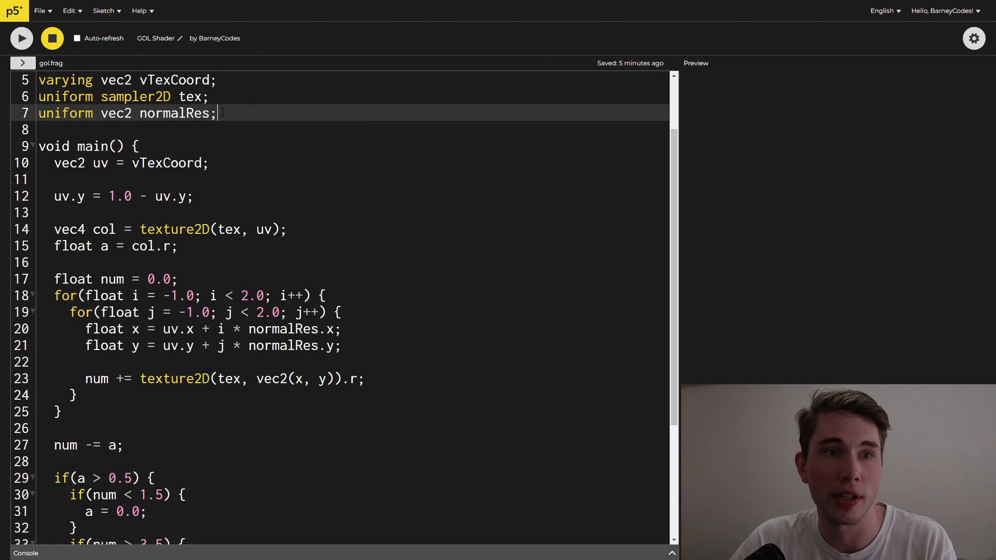
left_click(218, 97)
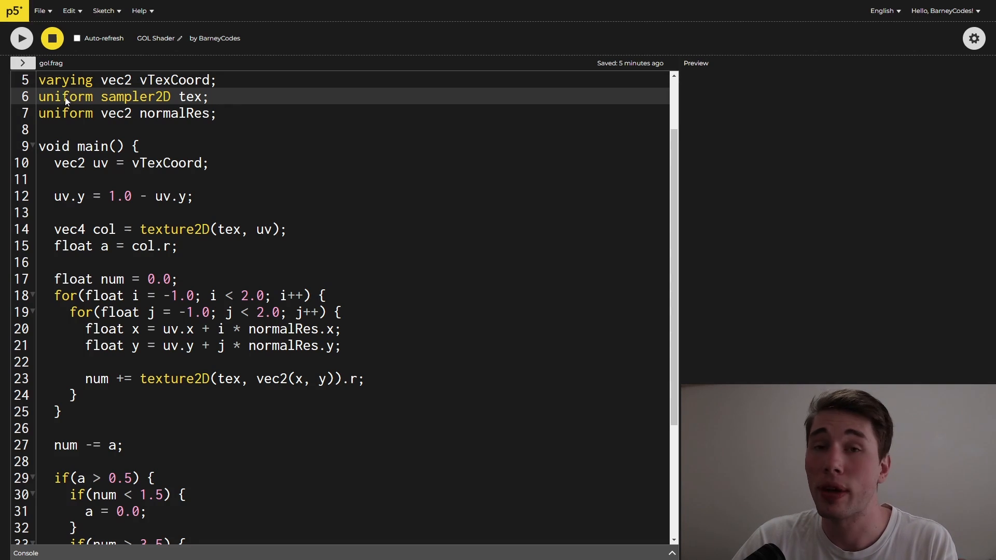
left_click(216, 80)
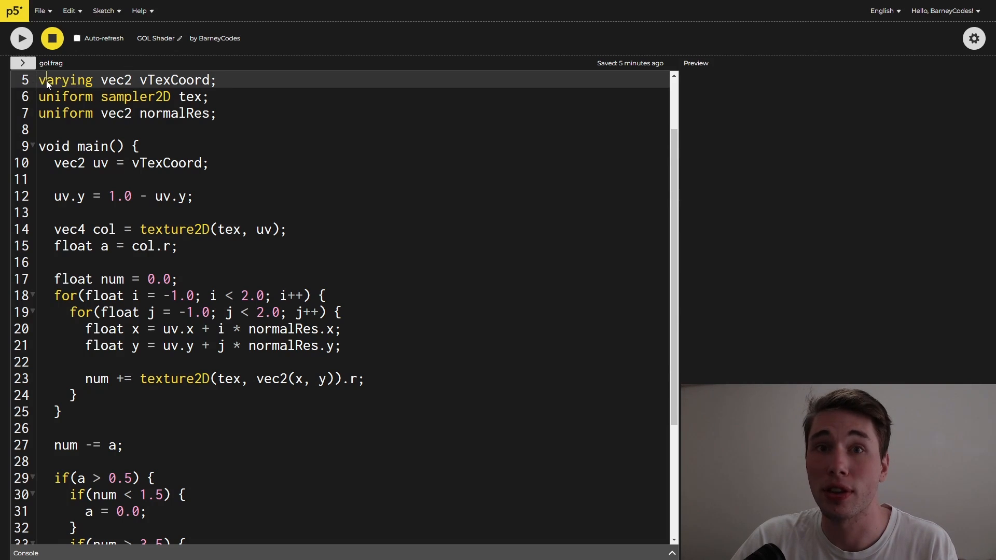
scroll("down", 3)
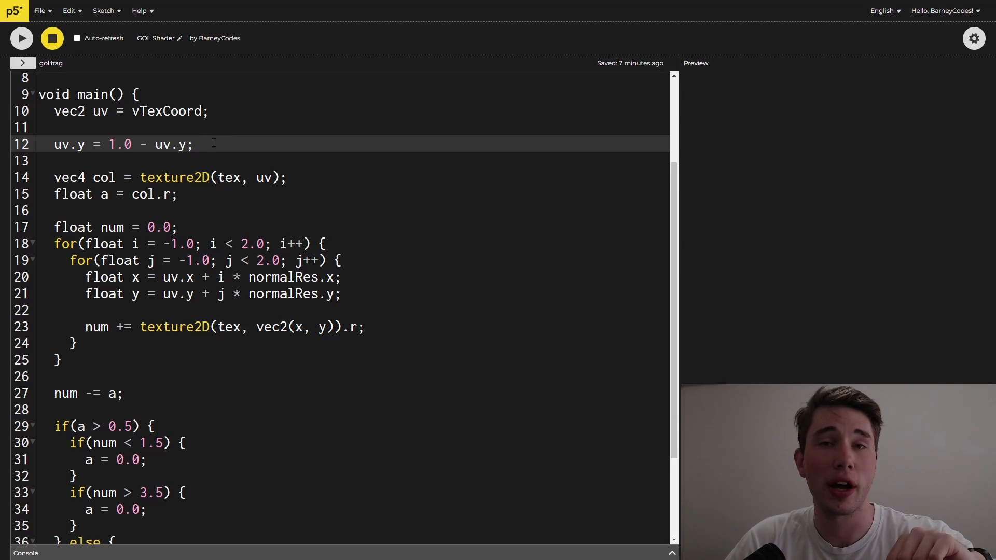
left_click(192, 145)
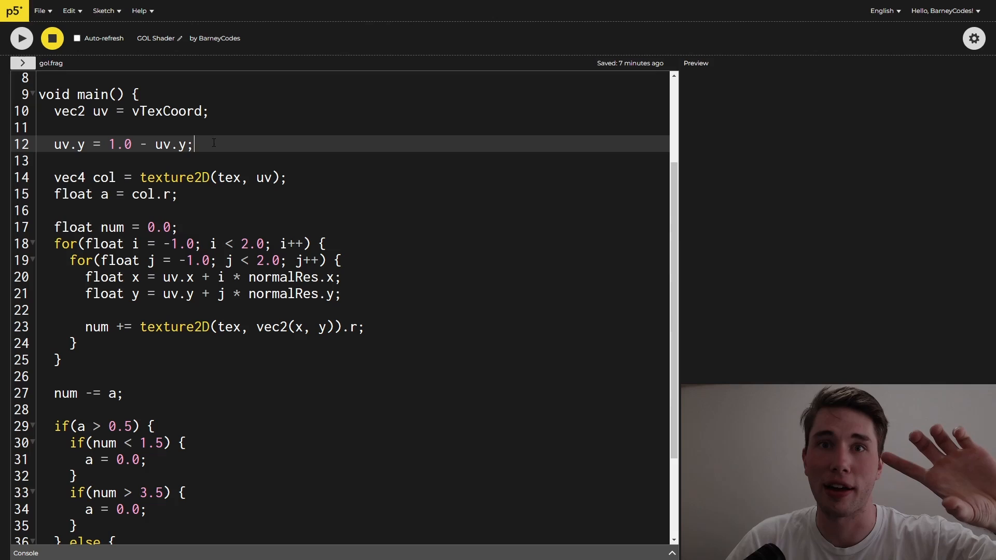
left_click(287, 178)
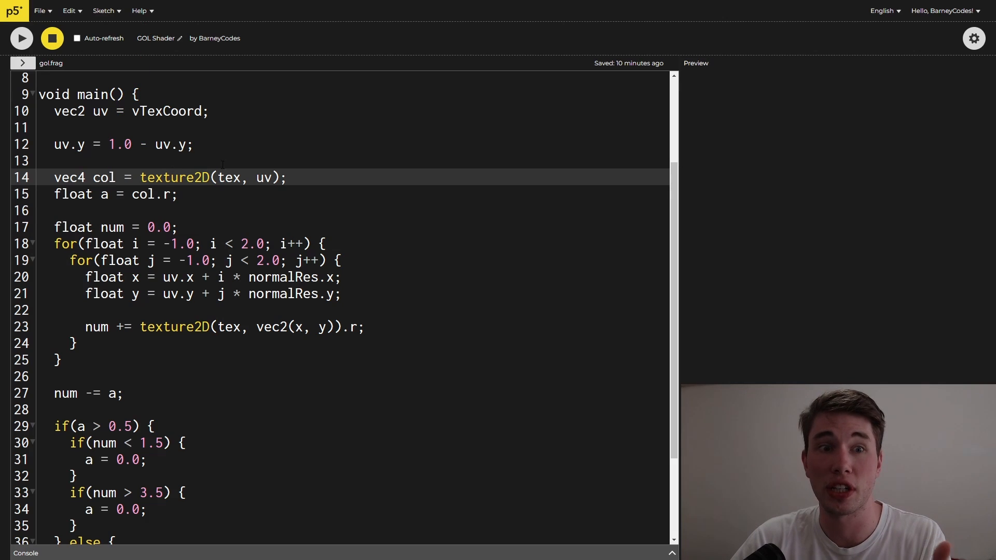
double_click(229, 177)
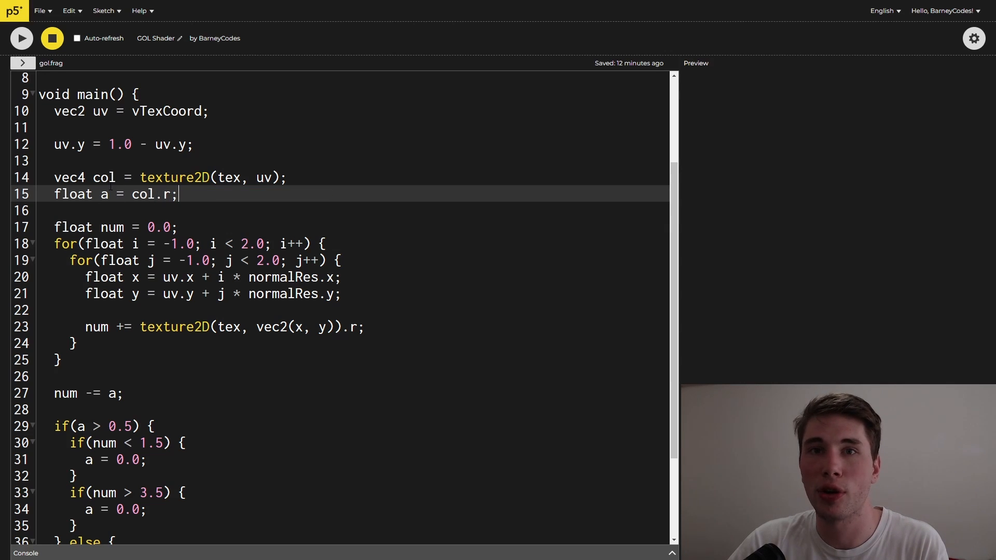
left_click(109, 194)
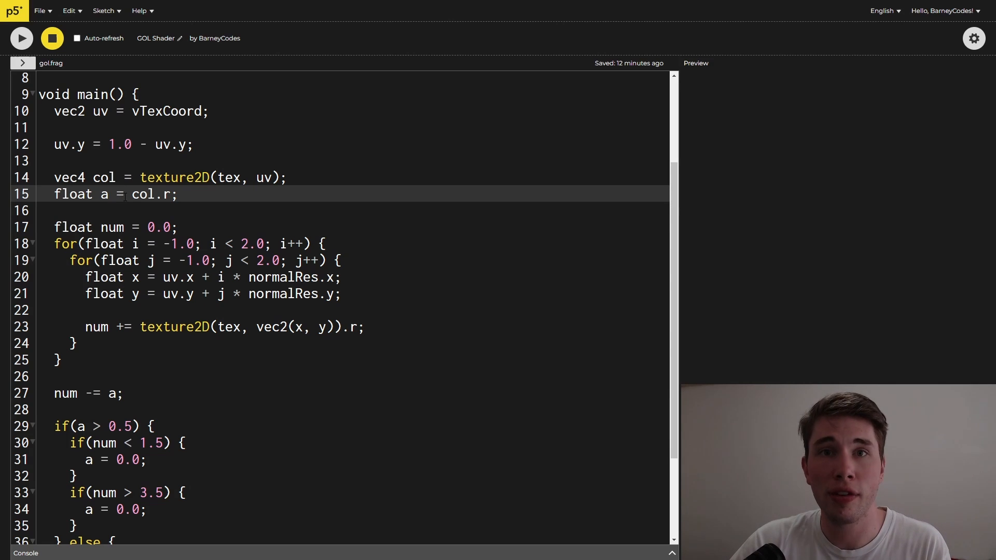
scroll("down", 3)
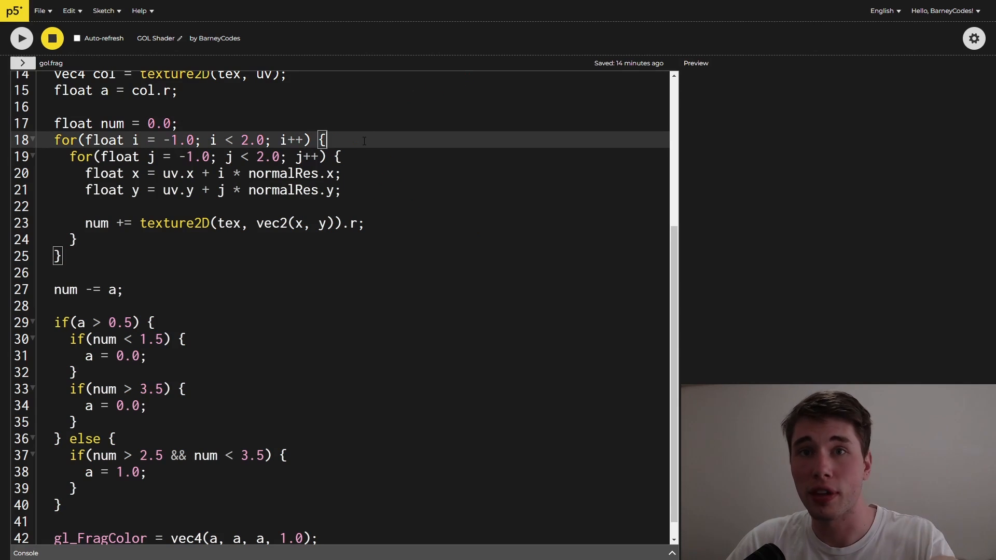
left_click(343, 173)
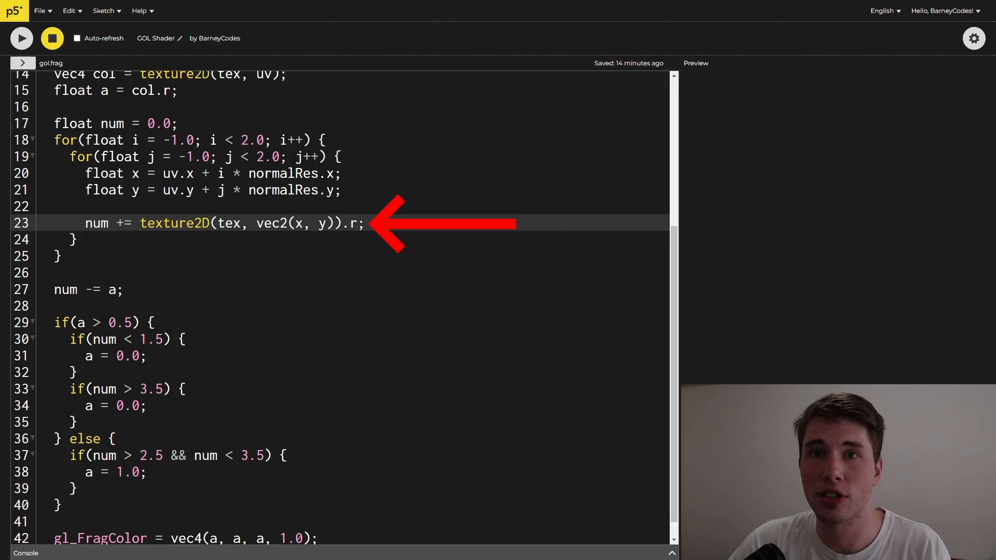
double_click(274, 223)
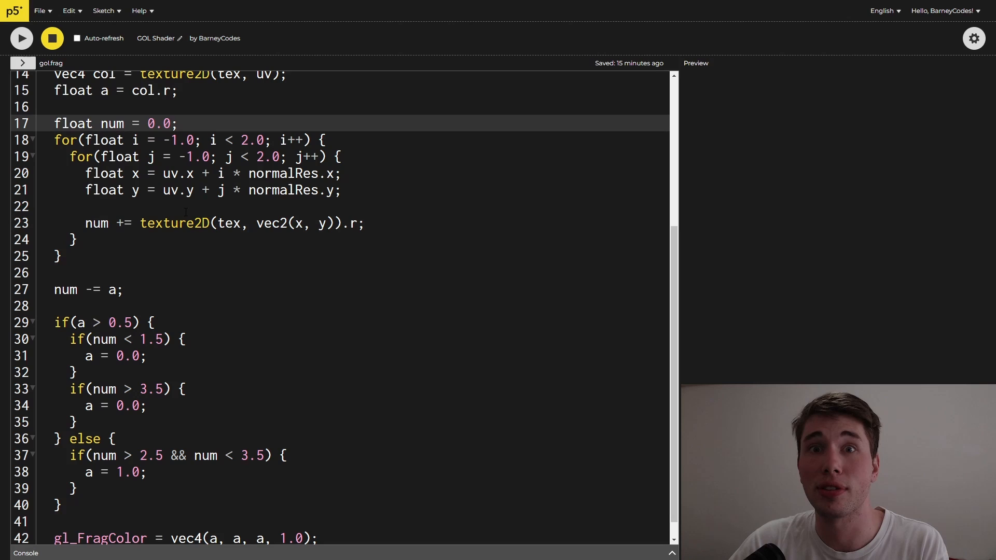
left_click(58, 255)
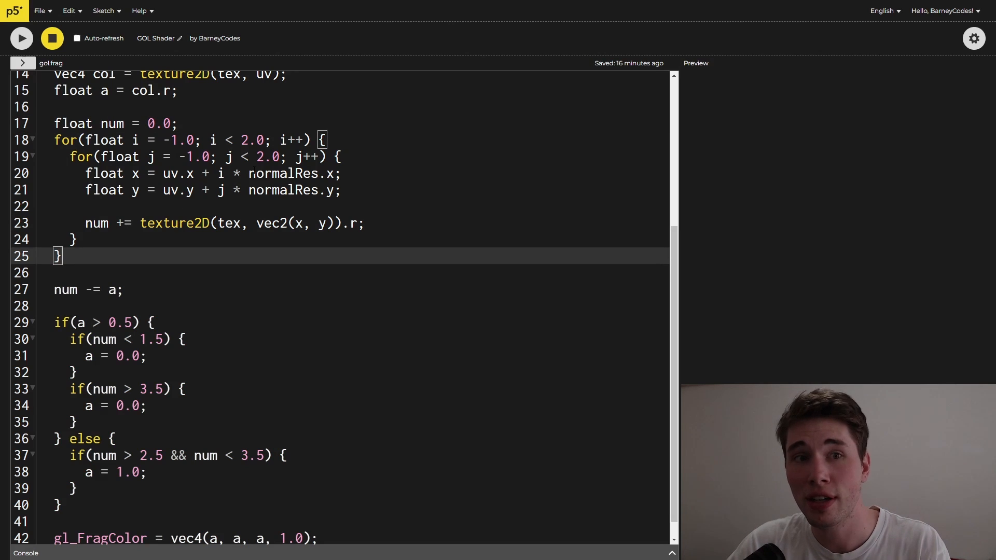
left_click(343, 156)
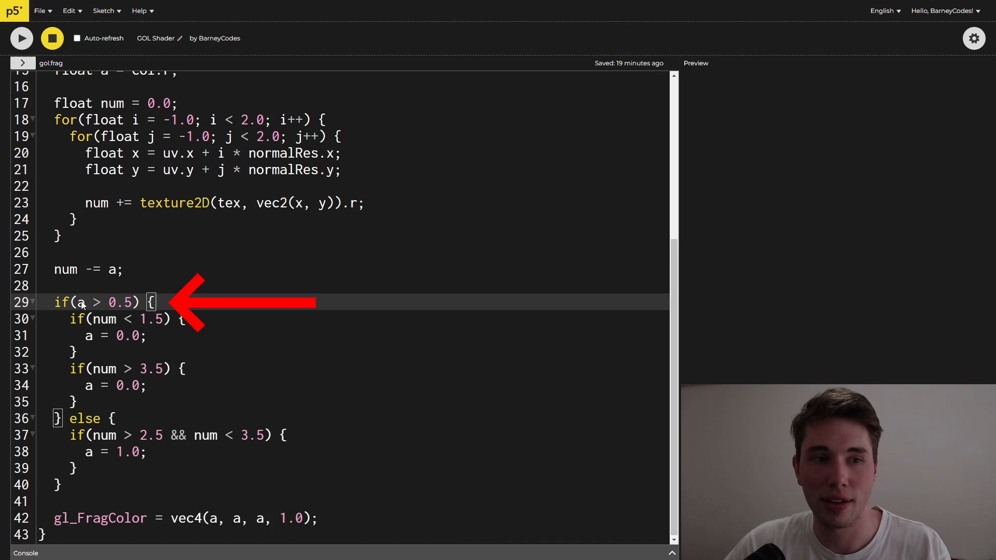
double_click(118, 302)
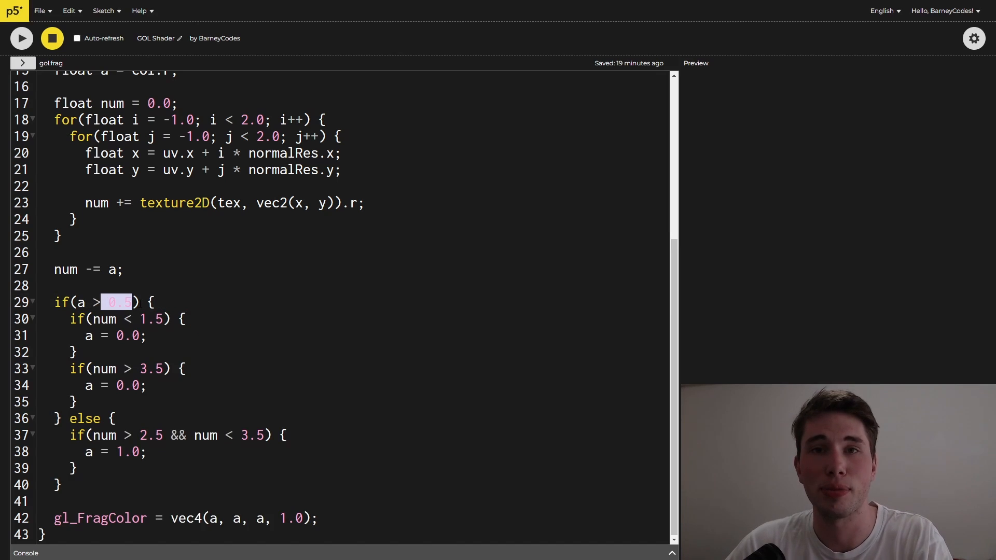
left_click(183, 318)
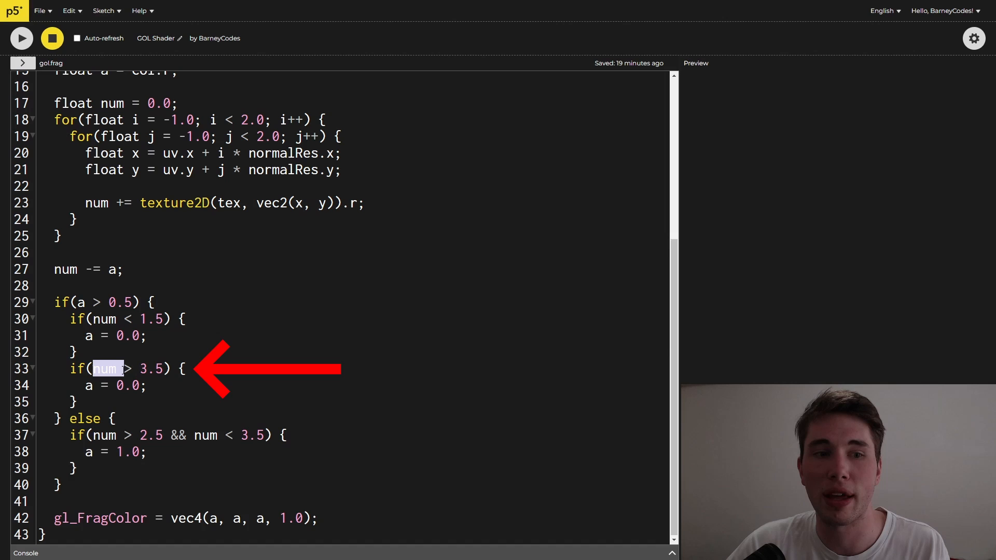
double_click(155, 369)
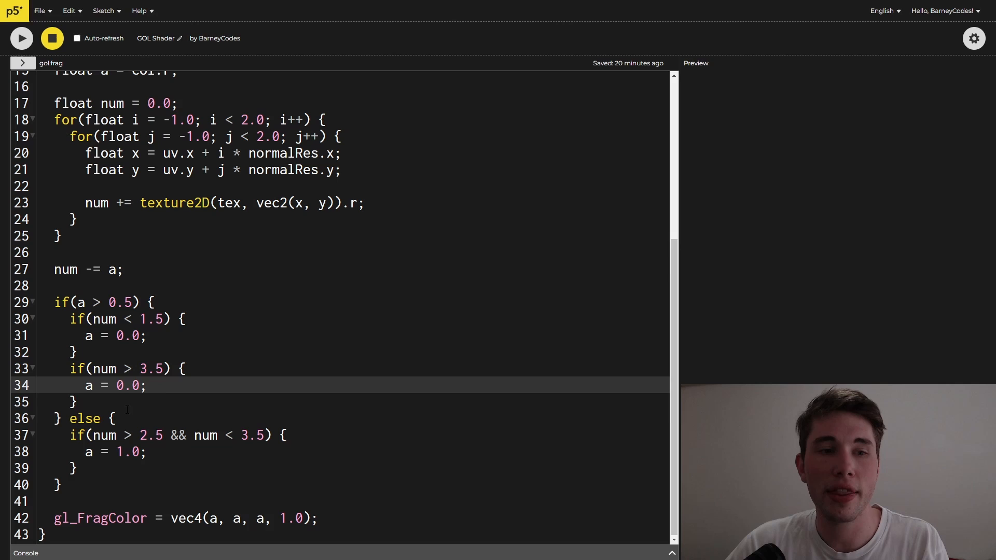
left_click(113, 418)
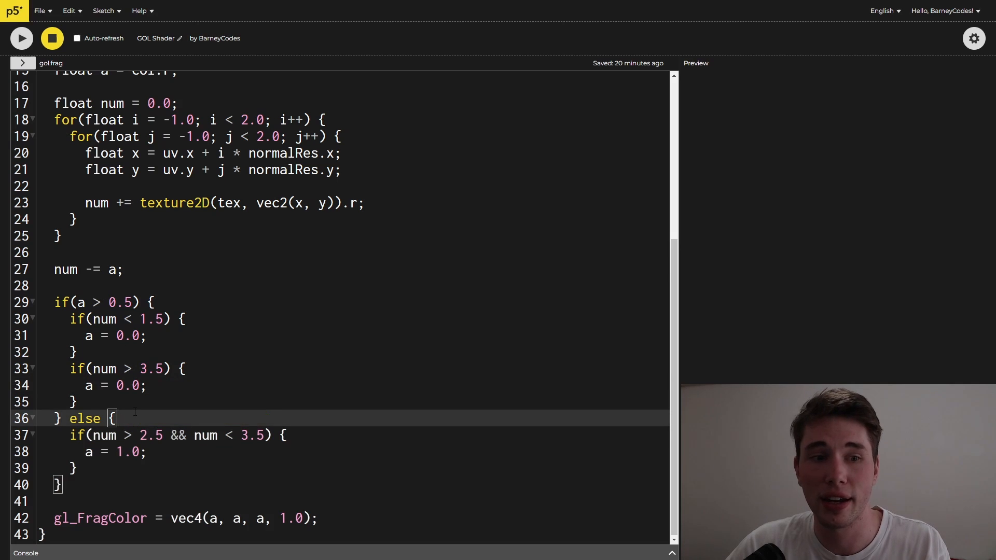